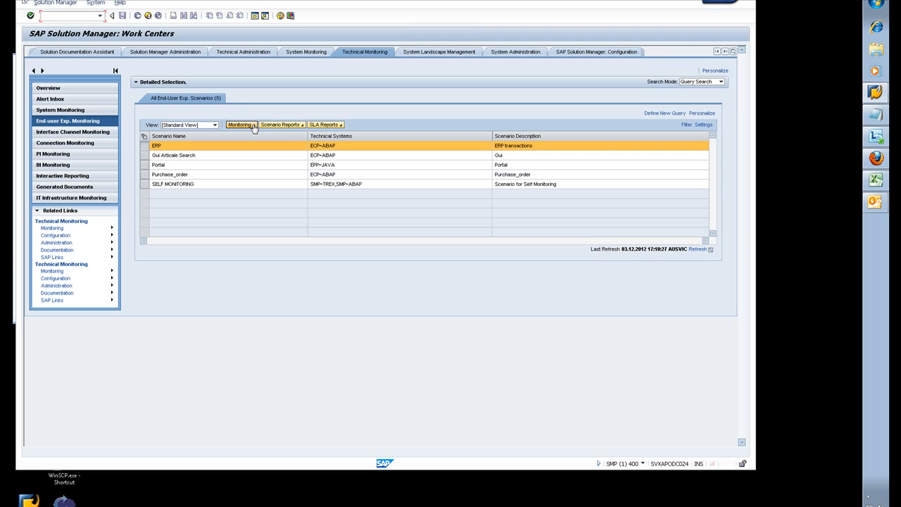
- Open the Monitoring dropdown for the ERP scenario to show Start Embedded and Start New Window
{"action": "left_click", "coordinate": [240, 125]}
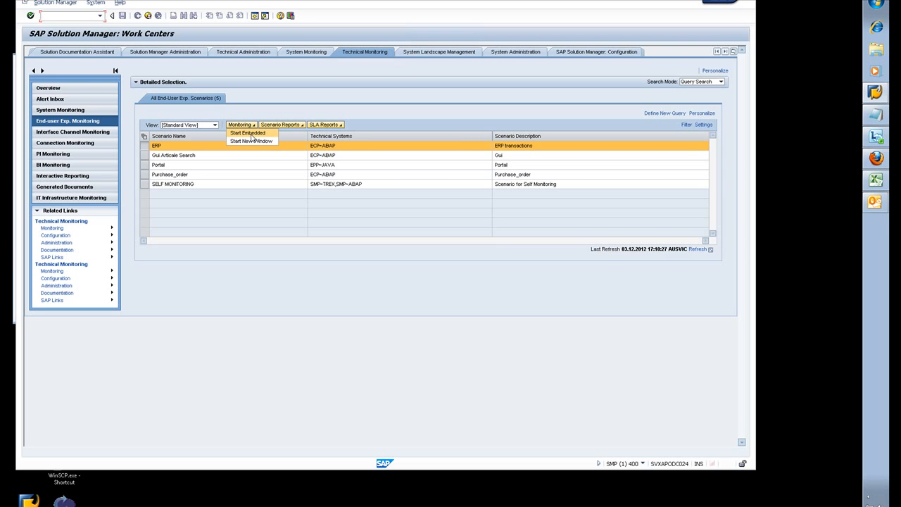
{"action": "mouse_move", "coordinate": [251, 140]}
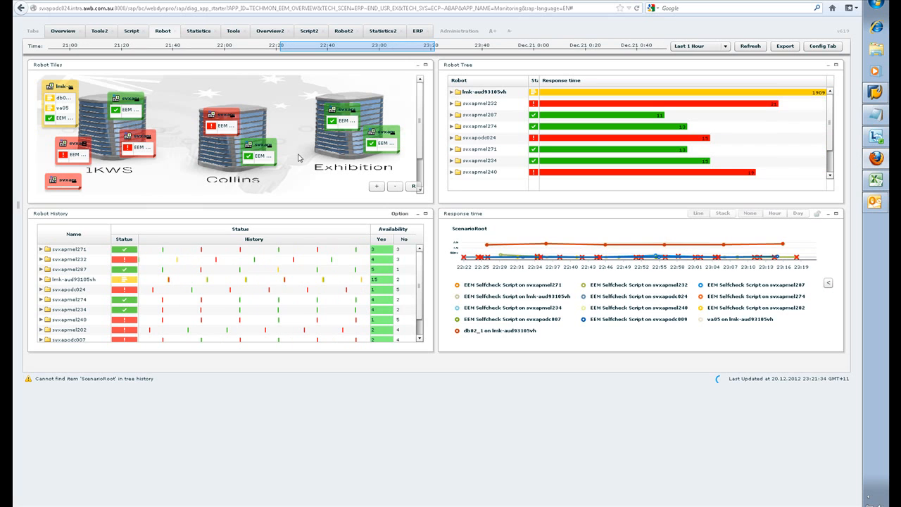
{"action": "mouse_move", "coordinate": [295, 153]}
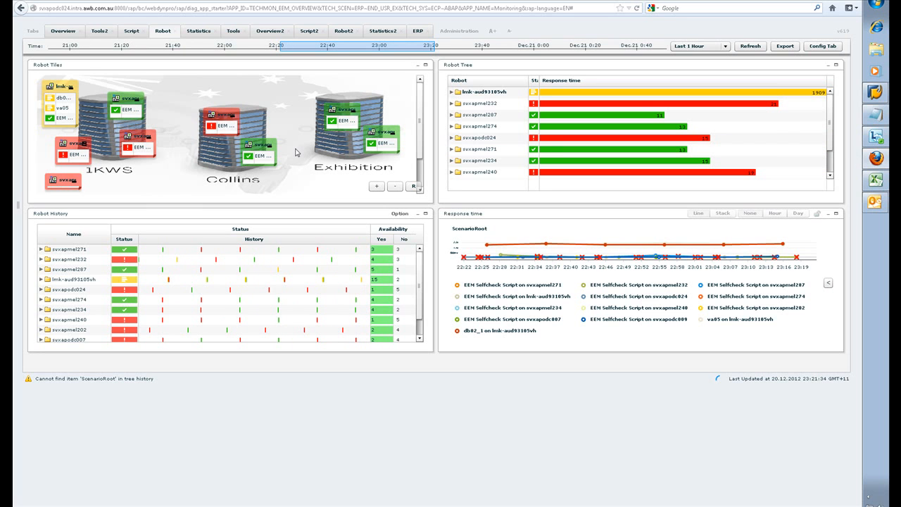
{"action": "mouse_move", "coordinate": [342, 175]}
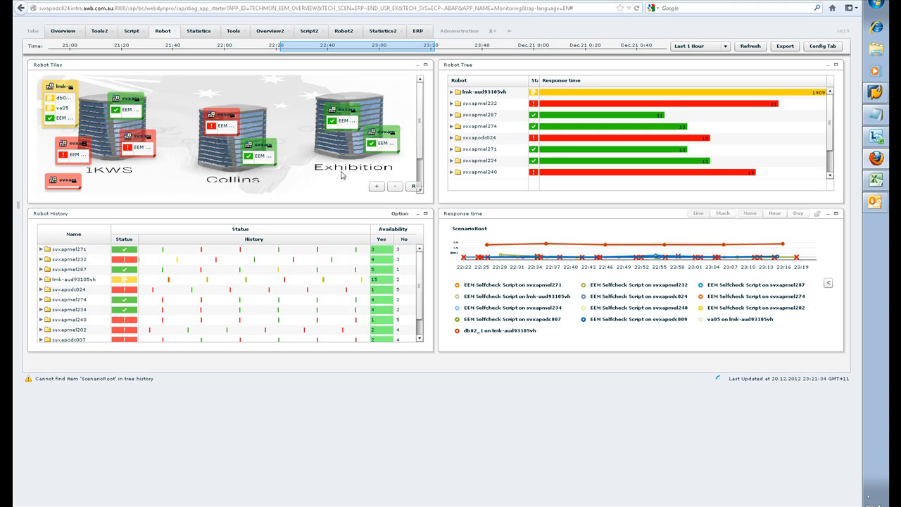
{"action": "mouse_move", "coordinate": [159, 166]}
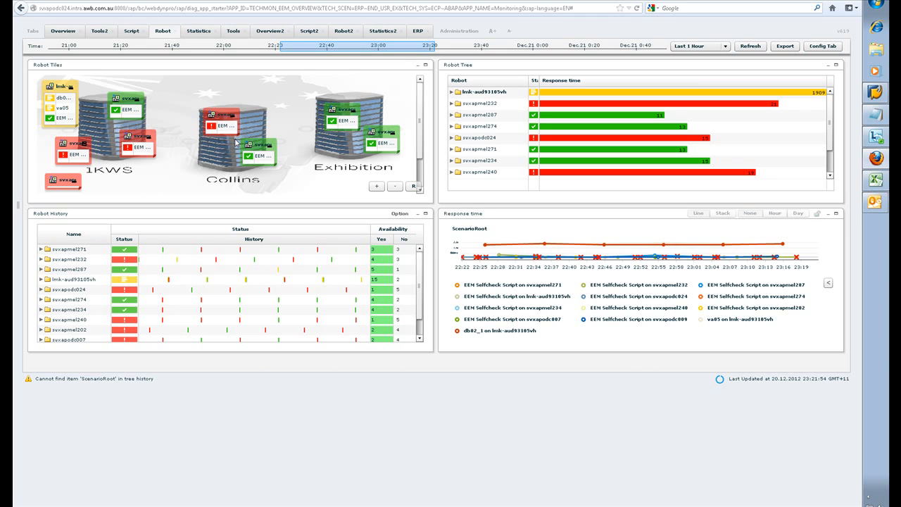
{"action": "mouse_move", "coordinate": [359, 157]}
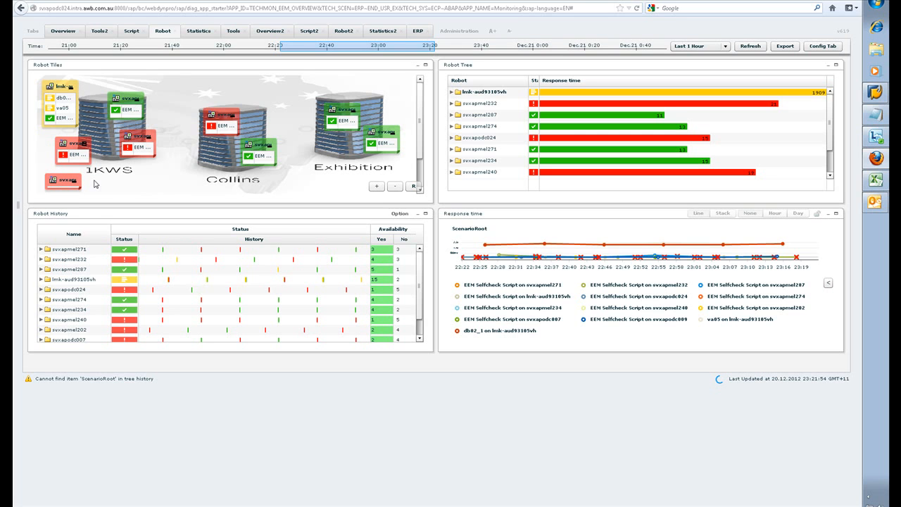
{"action": "mouse_move", "coordinate": [135, 180]}
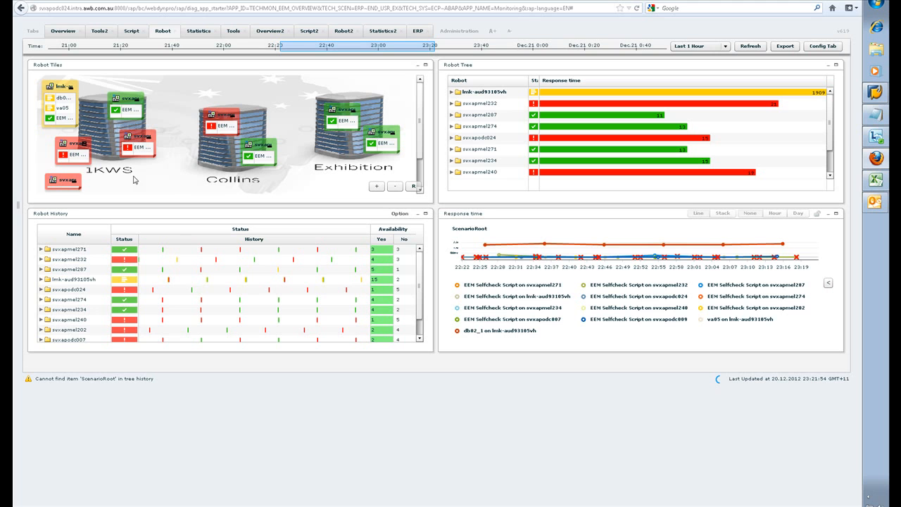
{"action": "mouse_move", "coordinate": [60, 114]}
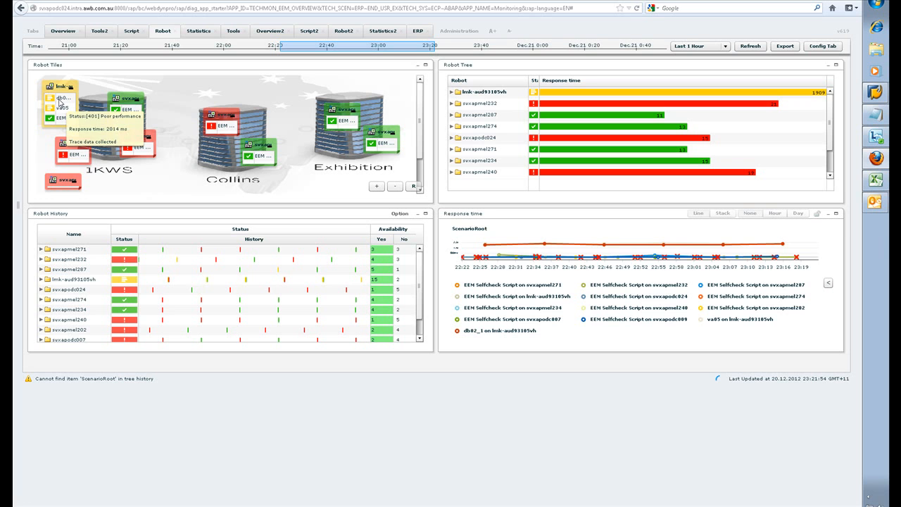
{"action": "mouse_move", "coordinate": [78, 130]}
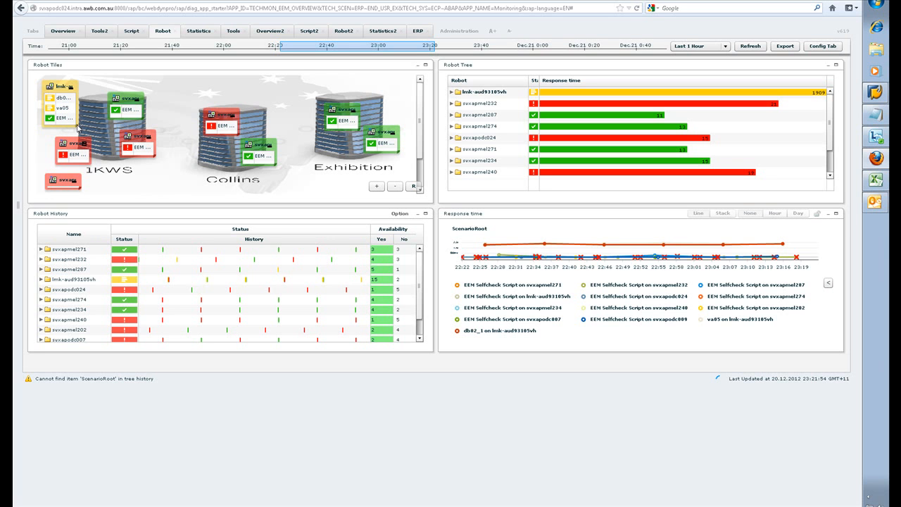
{"action": "left_click", "coordinate": [376, 186]}
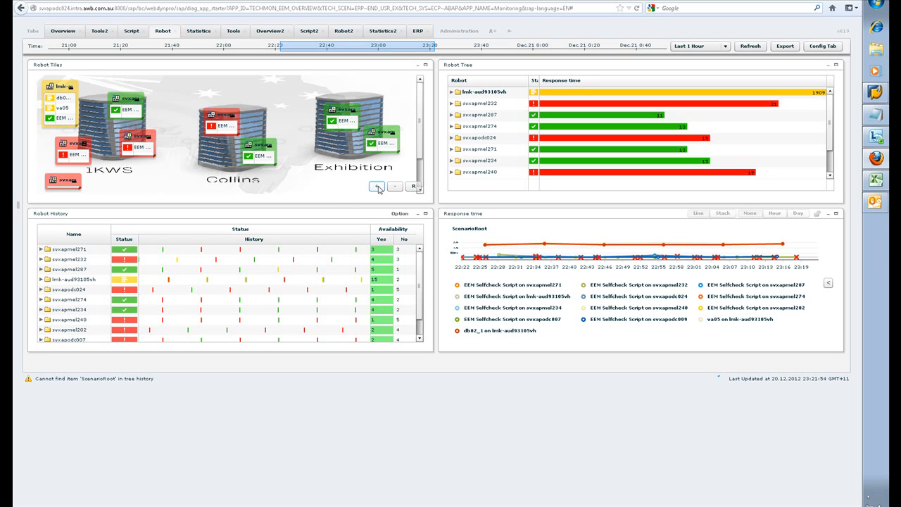
- Zoom in on the Robot Tiles map with the + control
{"action": "left_click", "coordinate": [375, 187]}
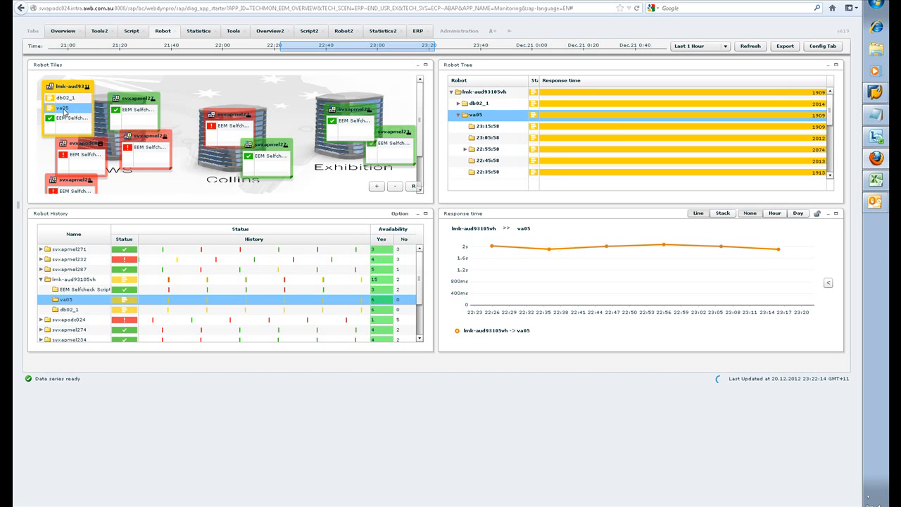
{"action": "mouse_move", "coordinate": [482, 127]}
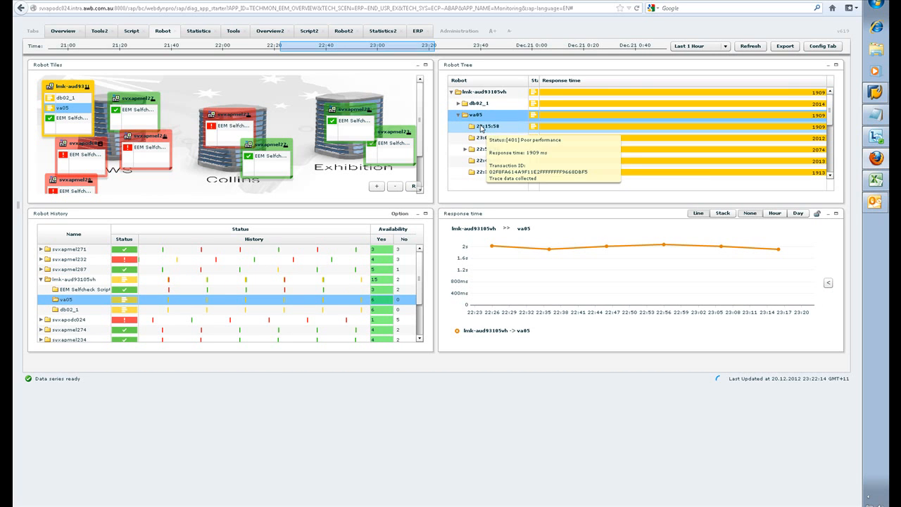
- Expand the 23:15:58 va05 run's steps, collapse and re-expand them, then expand Step 2
{"action": "left_click", "coordinate": [465, 126]}
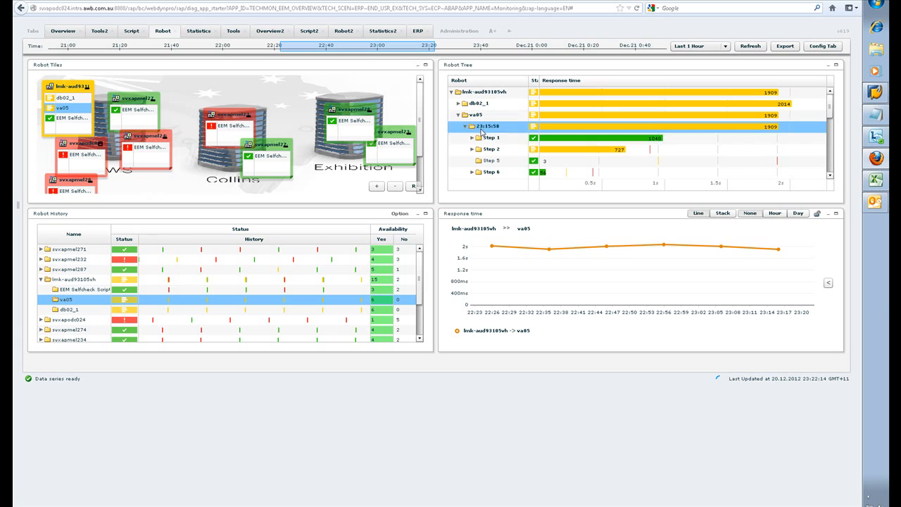
{"action": "left_click", "coordinate": [491, 161]}
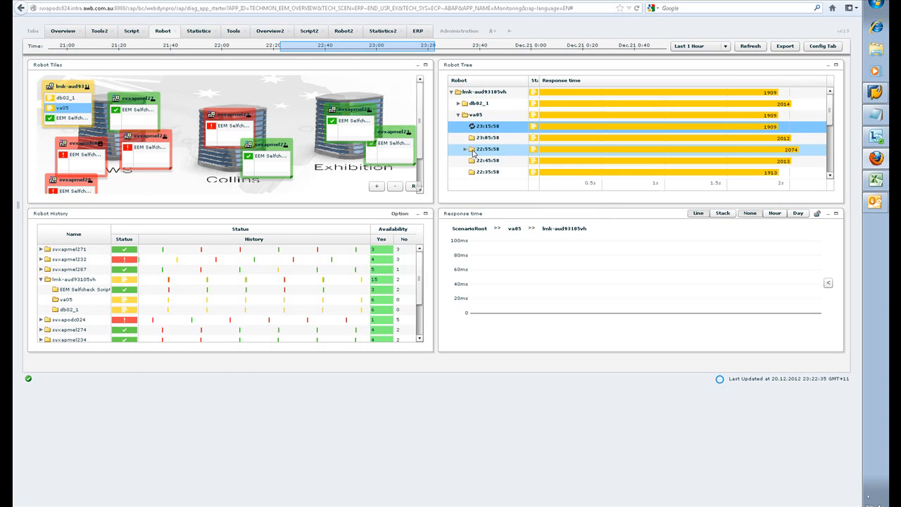
{"action": "left_click", "coordinate": [464, 126]}
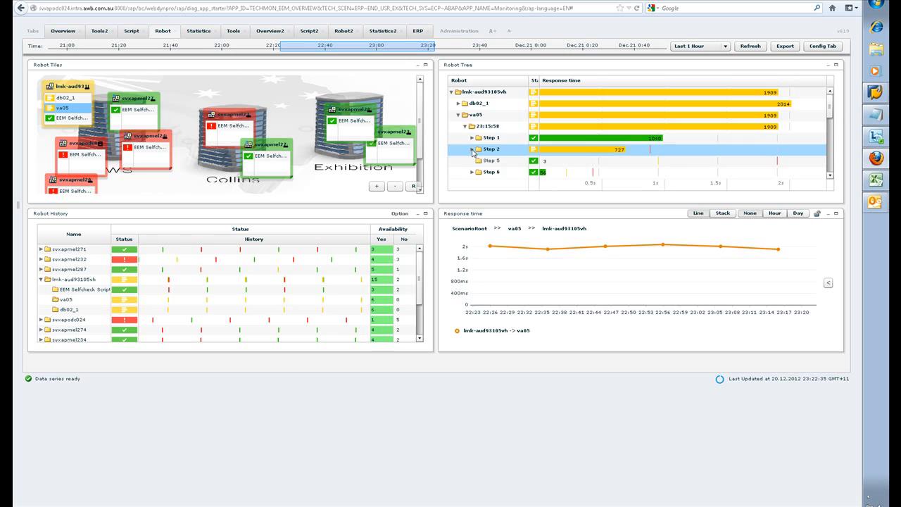
{"action": "left_click", "coordinate": [472, 150]}
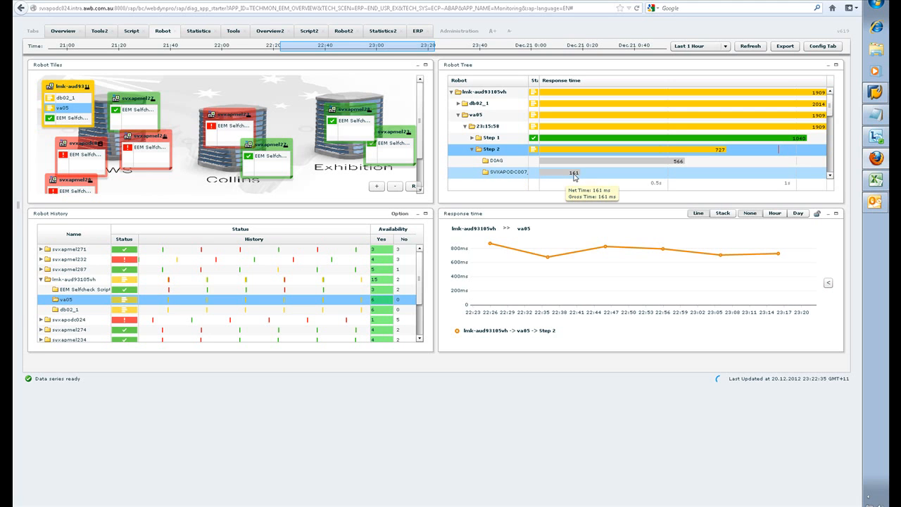
{"action": "mouse_move", "coordinate": [567, 176]}
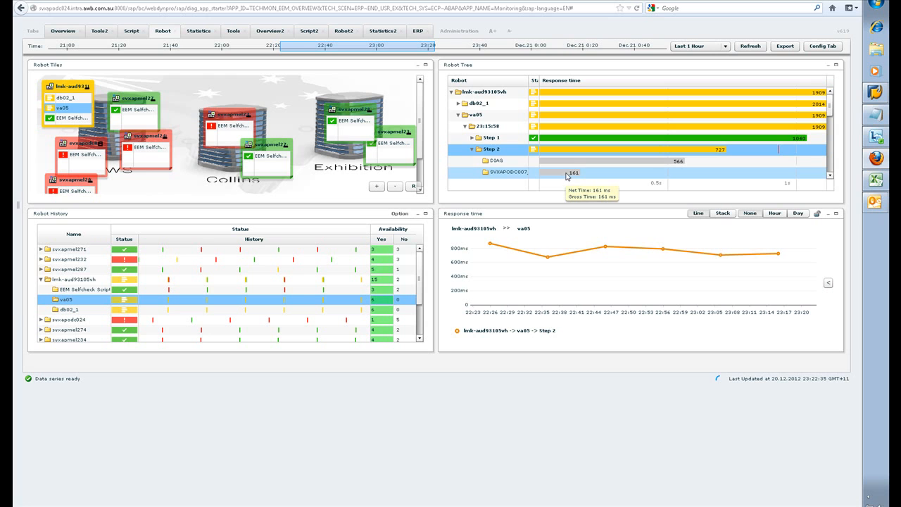
{"action": "mouse_move", "coordinate": [715, 161]}
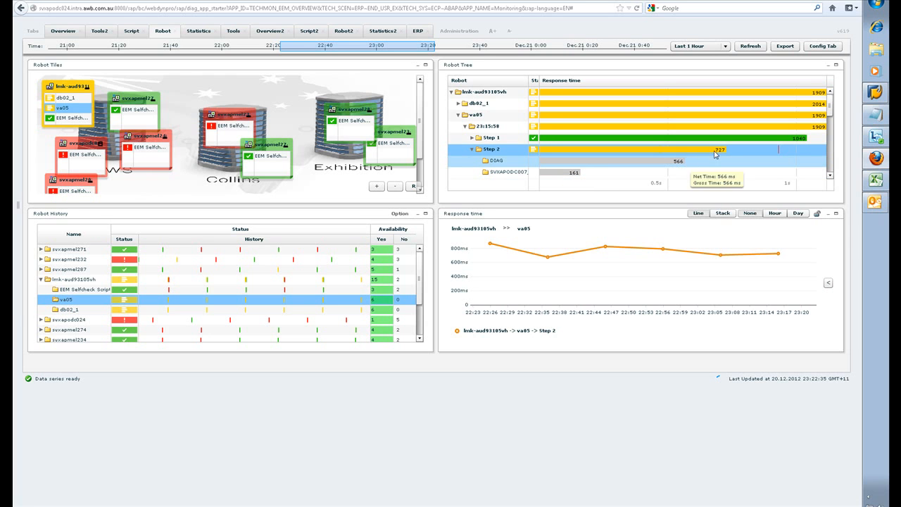
{"action": "mouse_move", "coordinate": [720, 150]}
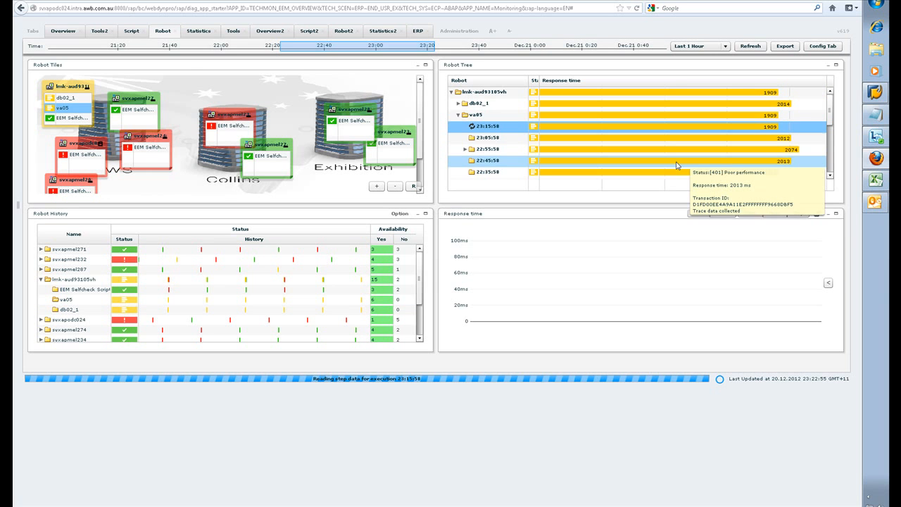
- Reload the 23:15:58 run's steps and select Step 2 to chart its response time
{"action": "left_click", "coordinate": [465, 126]}
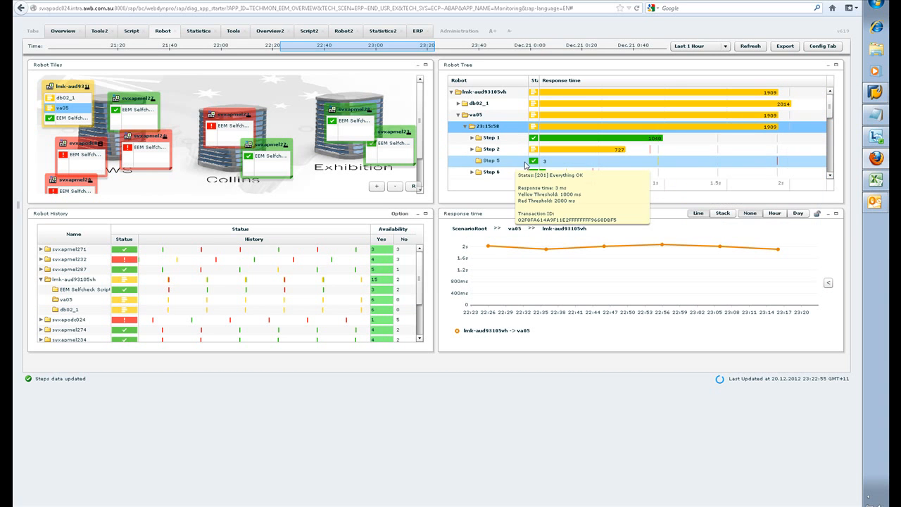
{"action": "mouse_move", "coordinate": [491, 150]}
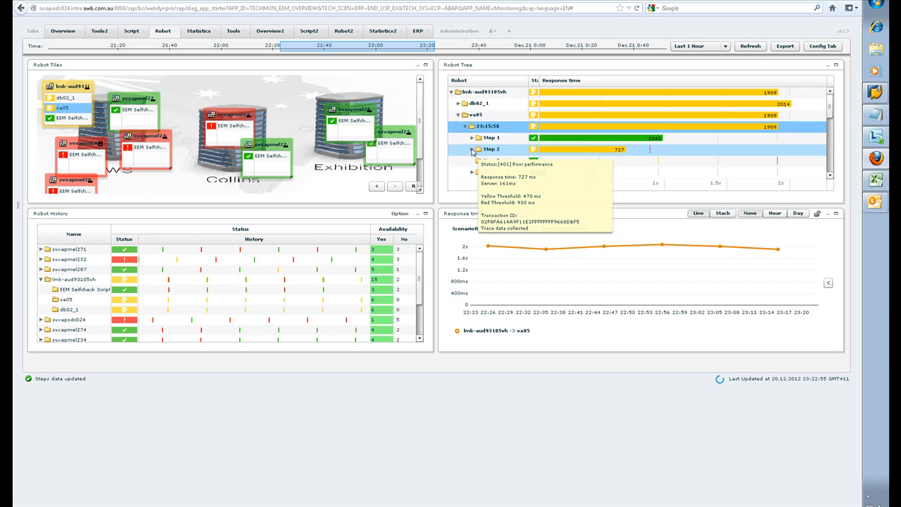
{"action": "left_click", "coordinate": [471, 150]}
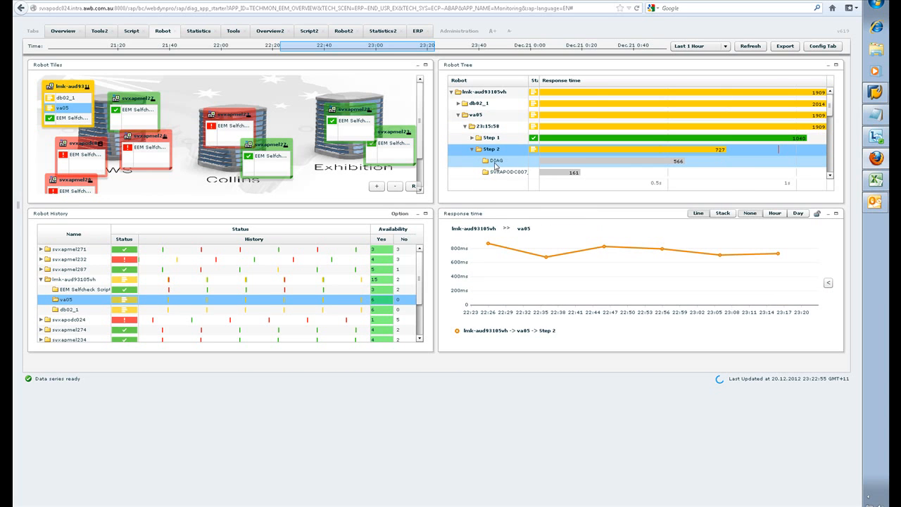
{"action": "mouse_move", "coordinate": [560, 161]}
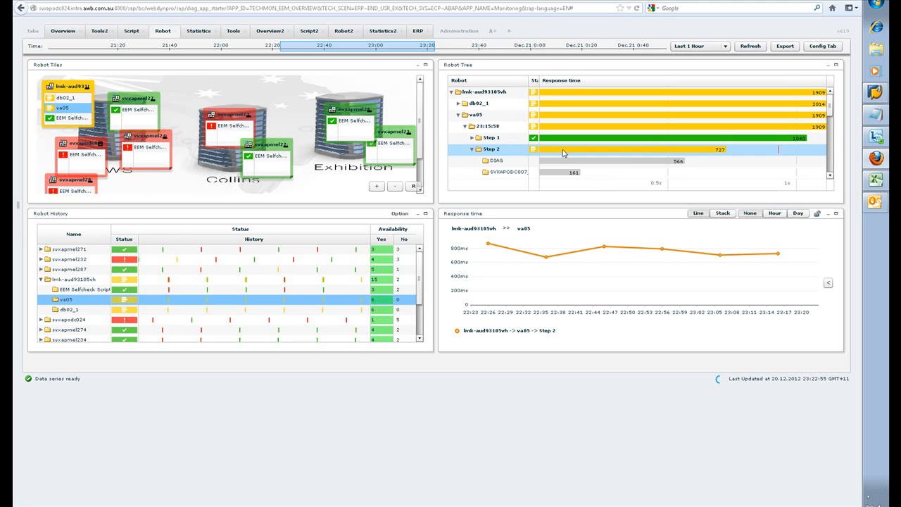
{"action": "mouse_move", "coordinate": [546, 252]}
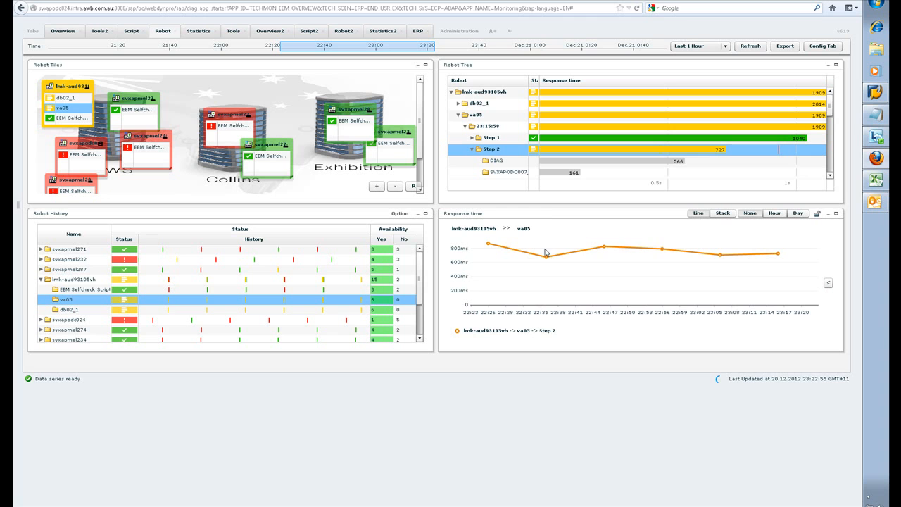
- Right-click the 22:35 Step 2 point on the response-time chart for its actions
{"action": "right_click", "coordinate": [547, 255]}
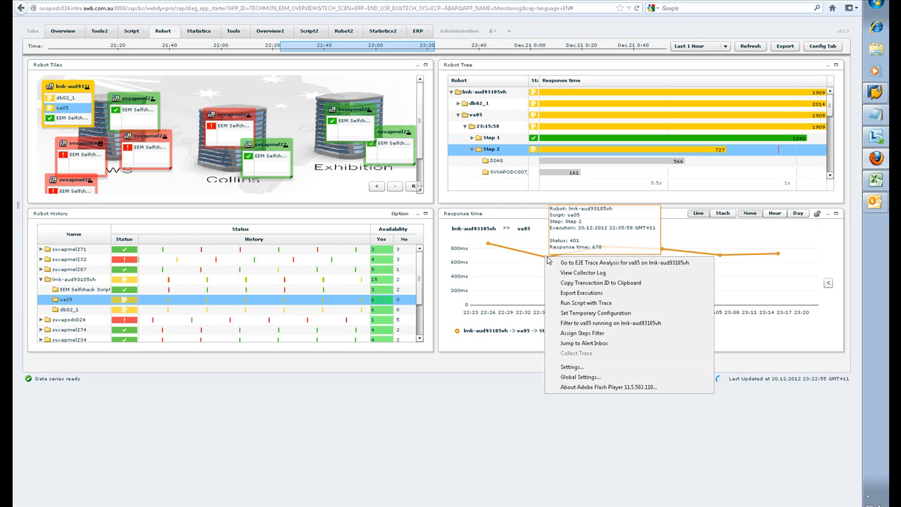
{"action": "mouse_move", "coordinate": [621, 266]}
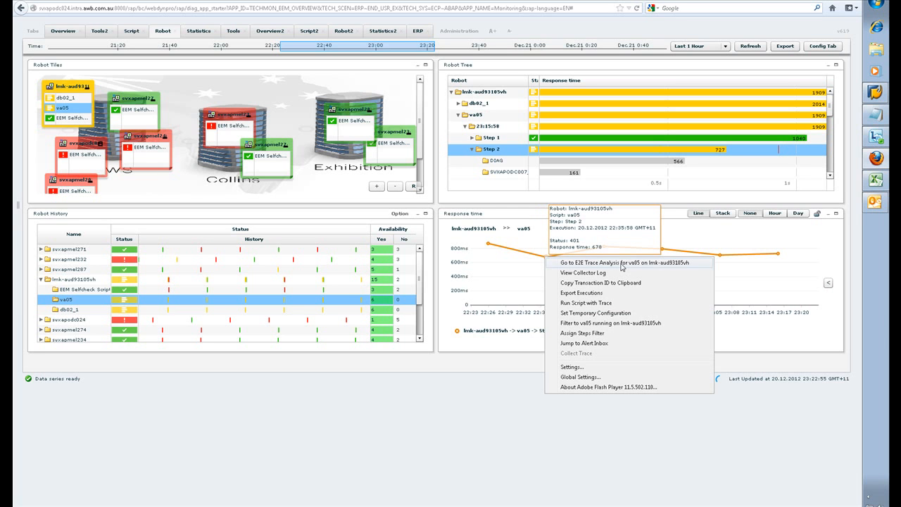
{"action": "mouse_move", "coordinate": [525, 139]}
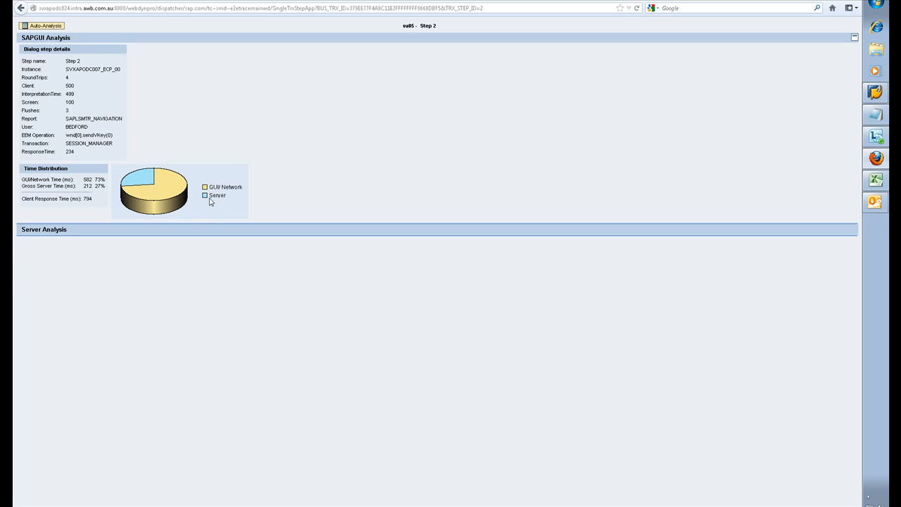
{"action": "mouse_move", "coordinate": [129, 188]}
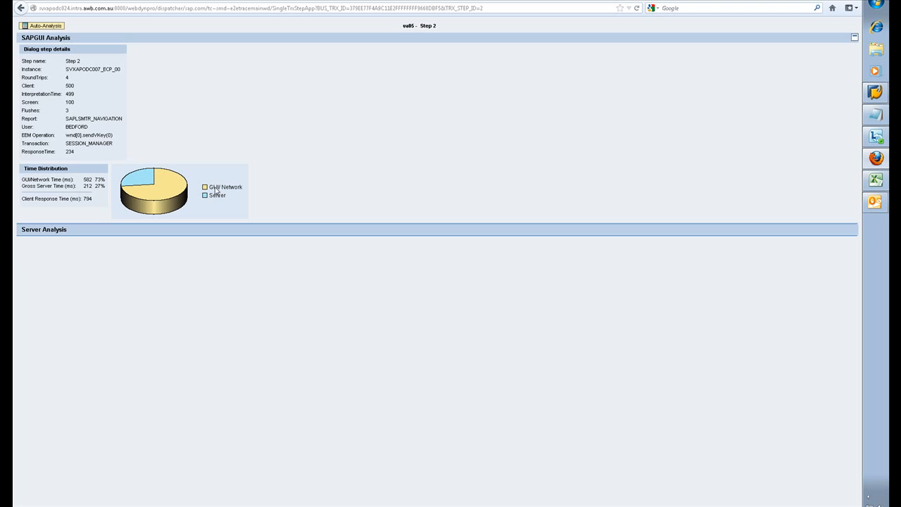
{"action": "mouse_move", "coordinate": [151, 201]}
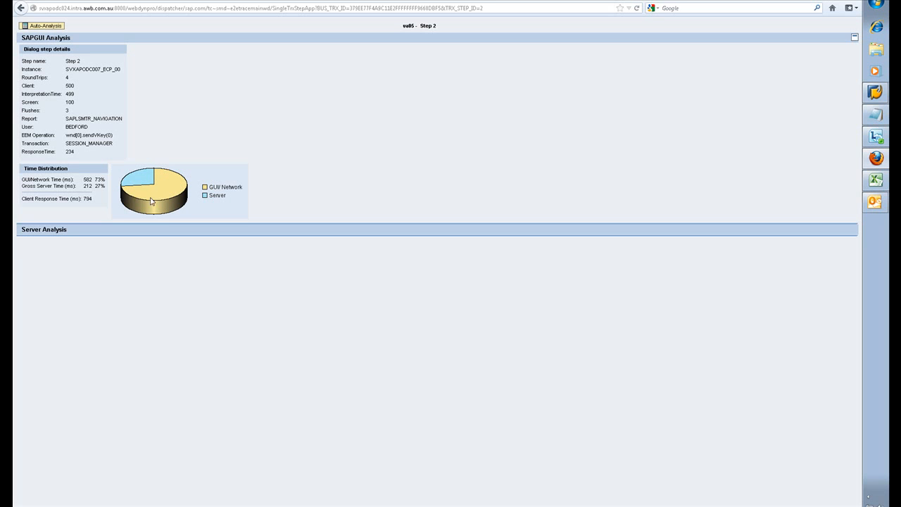
{"action": "mouse_move", "coordinate": [353, 183]}
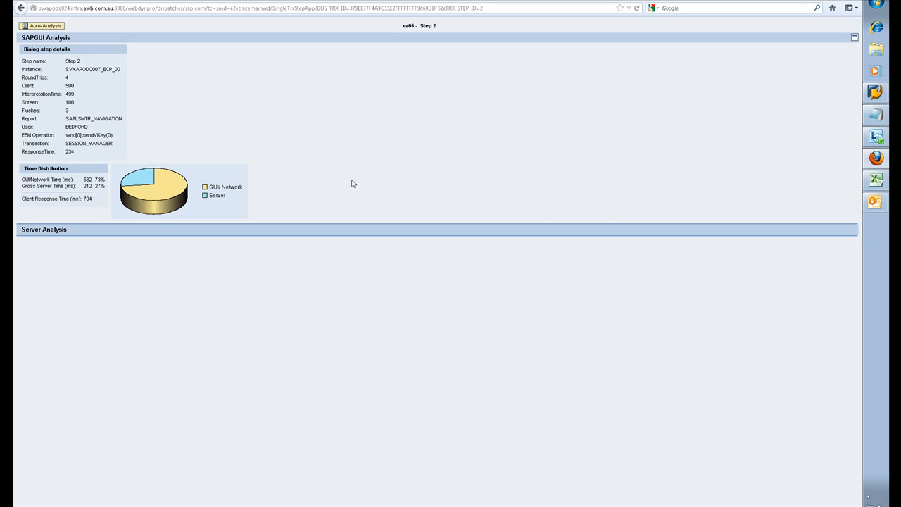
{"action": "mouse_move", "coordinate": [594, 245]}
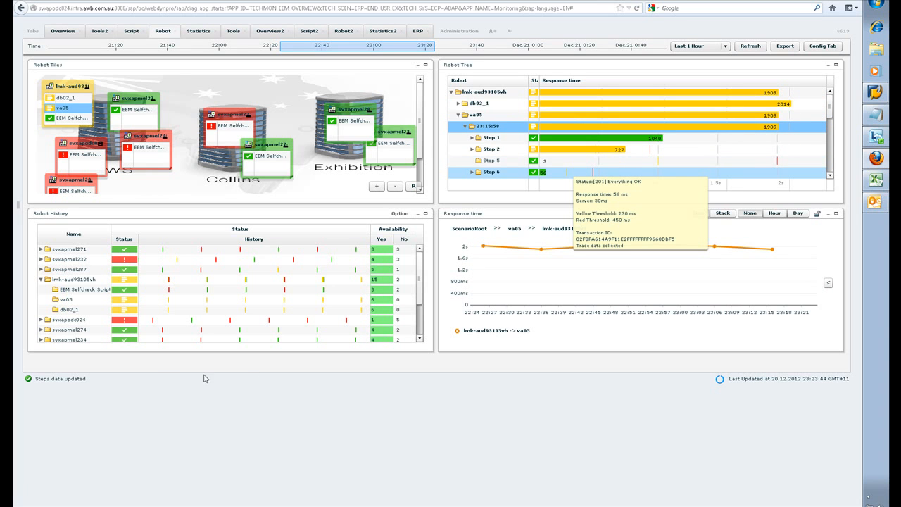
{"action": "mouse_move", "coordinate": [827, 385]}
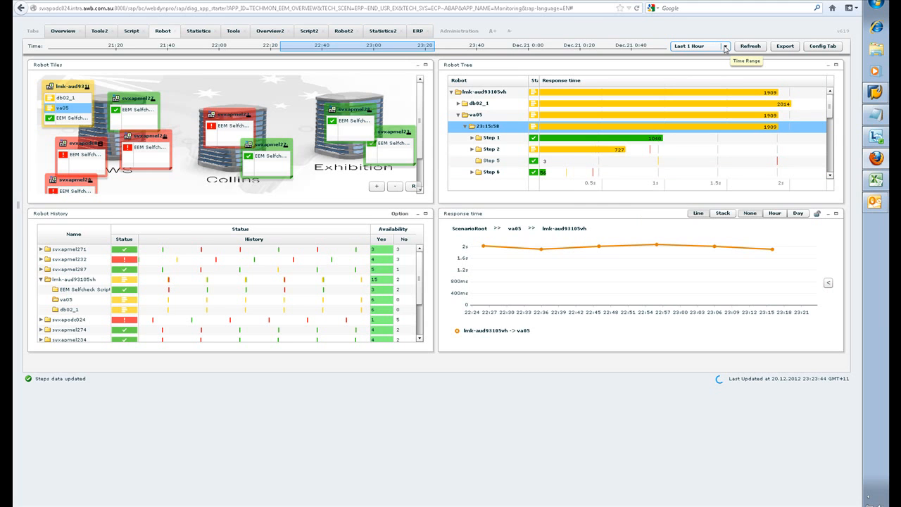
{"action": "mouse_move", "coordinate": [778, 54]}
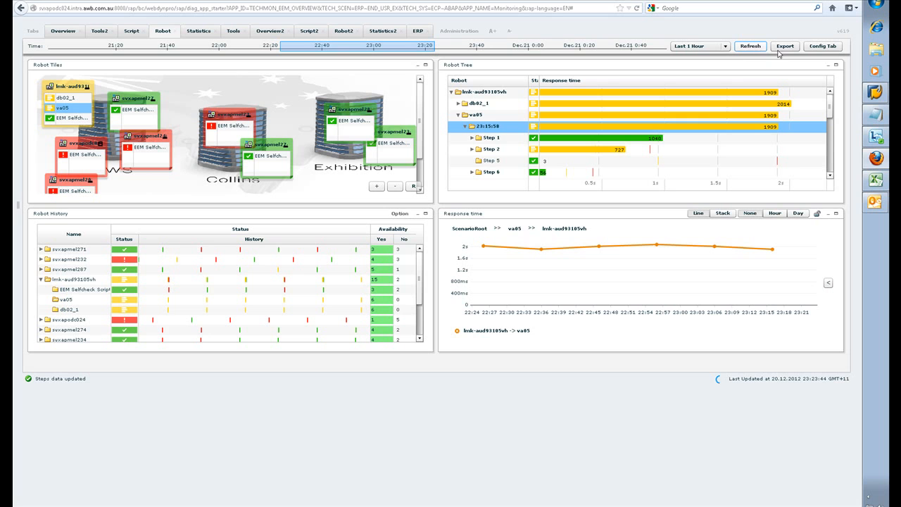
- Show the Time Range options, from 15 minutes to 24 hours or last execution
{"action": "left_click", "coordinate": [725, 46]}
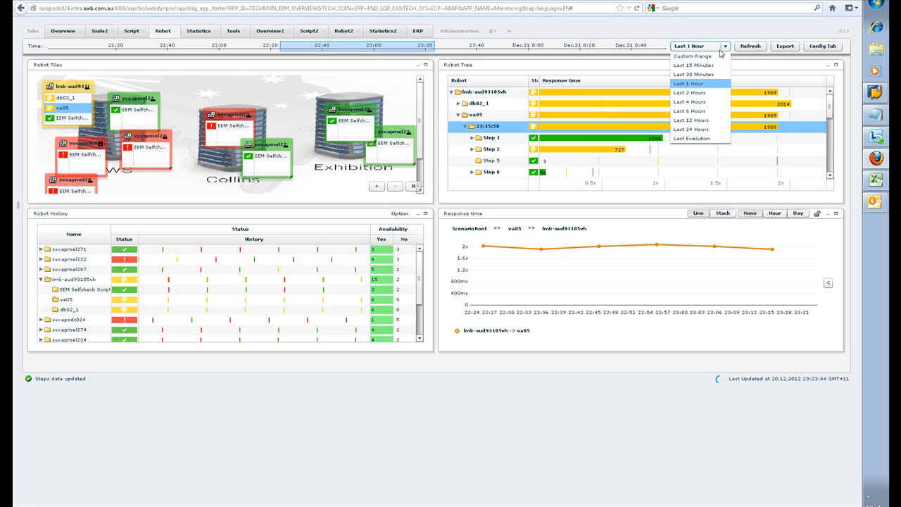
{"action": "mouse_move", "coordinate": [692, 128]}
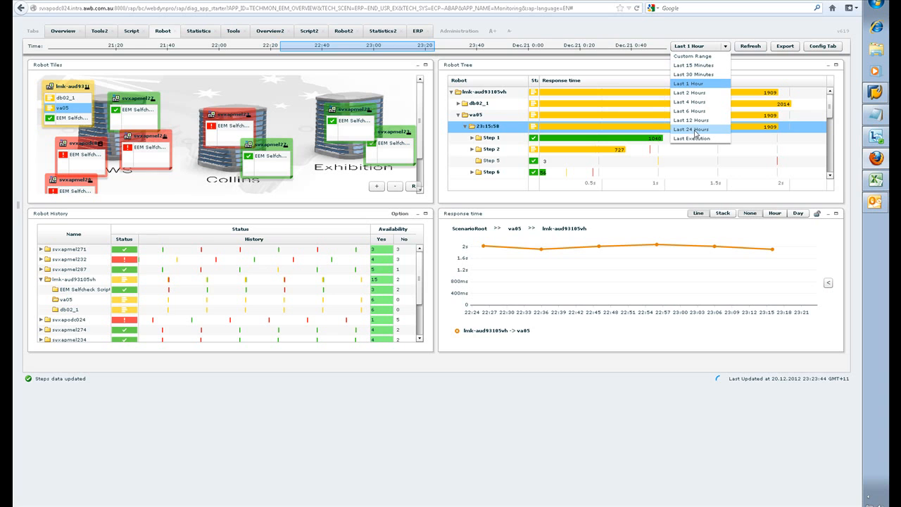
{"action": "mouse_move", "coordinate": [700, 56]}
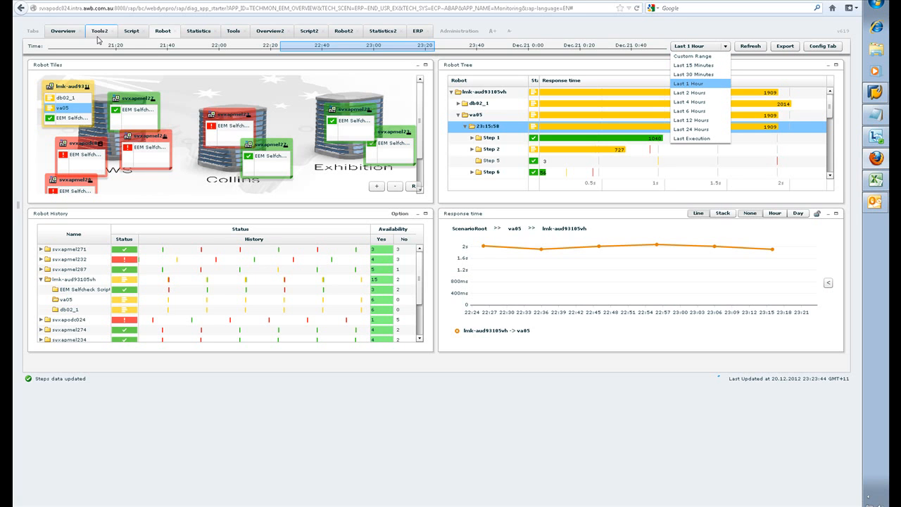
- In the Script view, show lmk-aud93105vh results for db02_1 and va05
{"action": "left_click", "coordinate": [131, 31]}
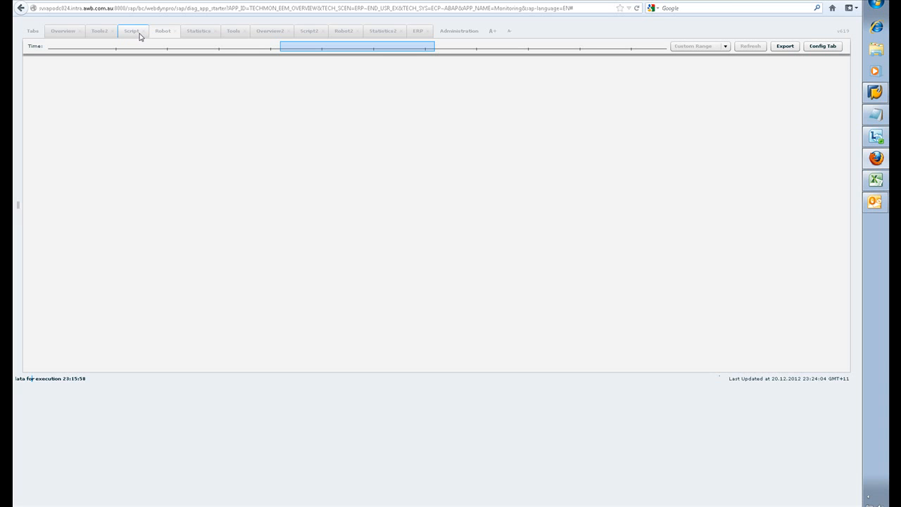
{"action": "left_click", "coordinate": [132, 31]}
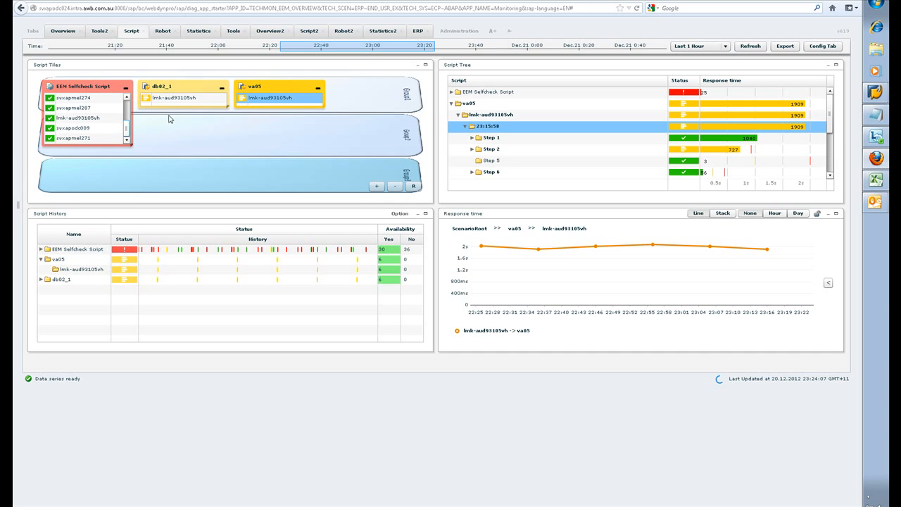
{"action": "left_click", "coordinate": [183, 98]}
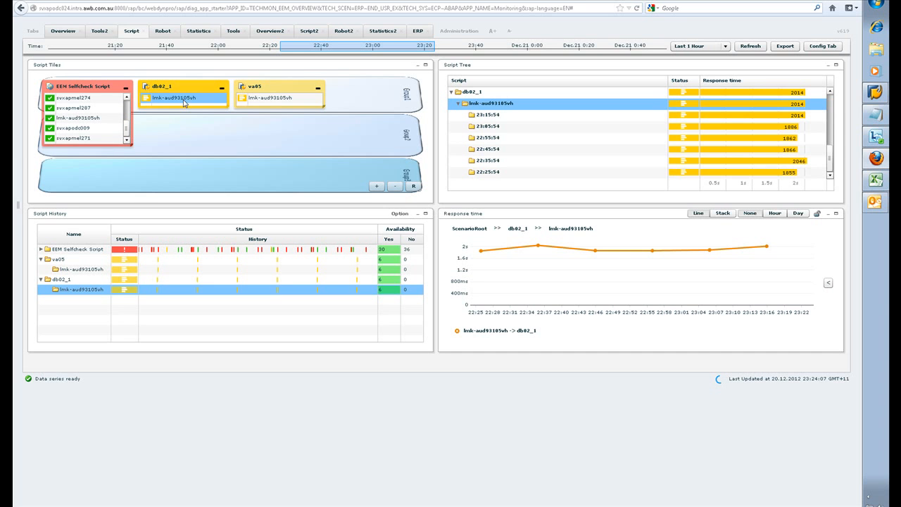
{"action": "mouse_move", "coordinate": [263, 106]}
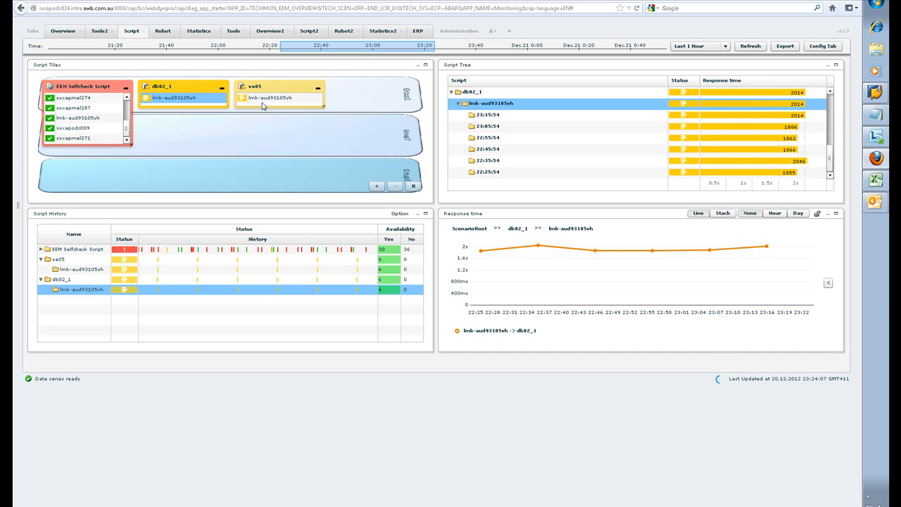
{"action": "left_click", "coordinate": [279, 97]}
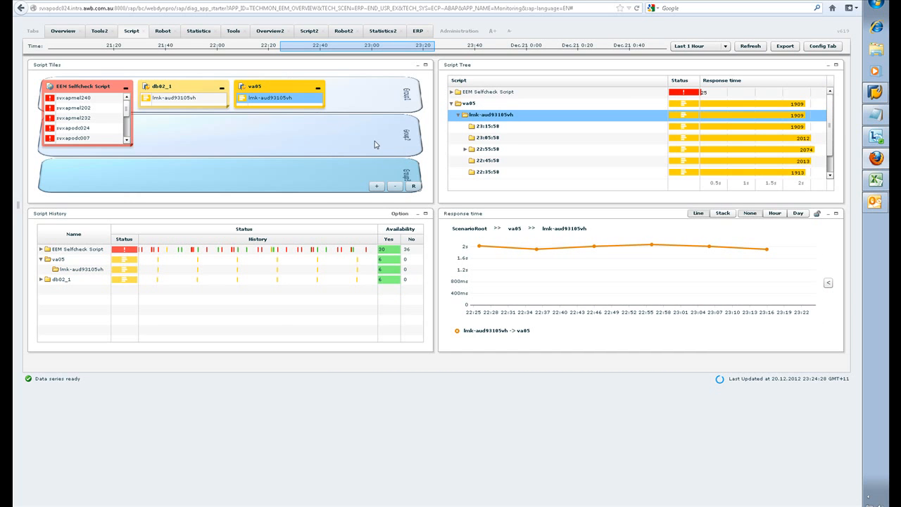
{"action": "mouse_move", "coordinate": [338, 135]}
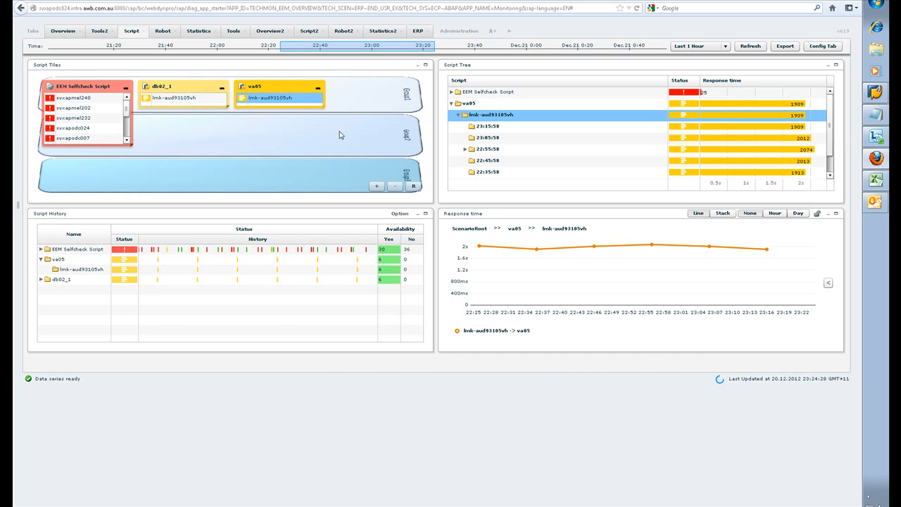
{"action": "left_click", "coordinate": [556, 160]}
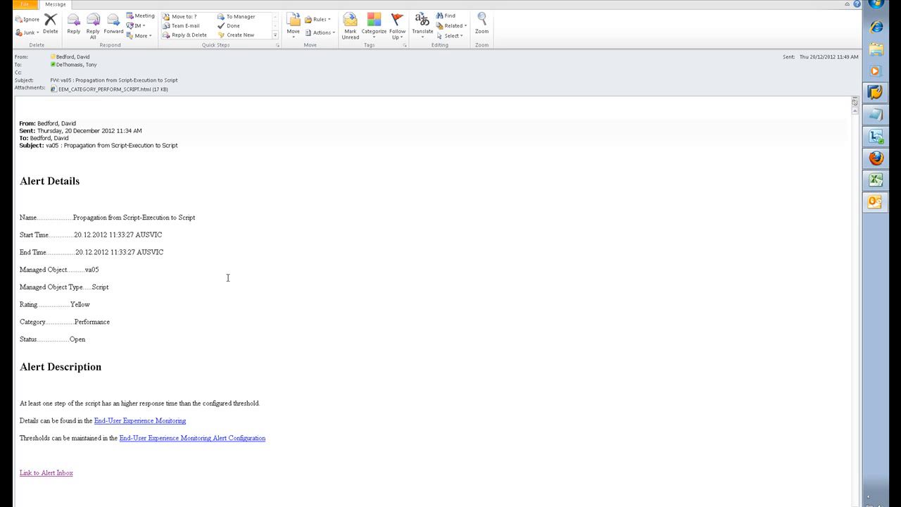
{"action": "mouse_move", "coordinate": [238, 297]}
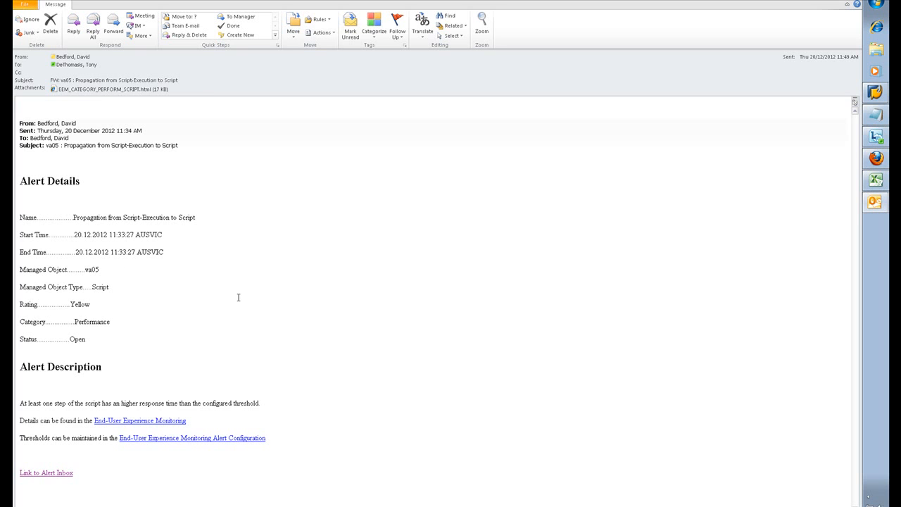
{"action": "mouse_move", "coordinate": [46, 472]}
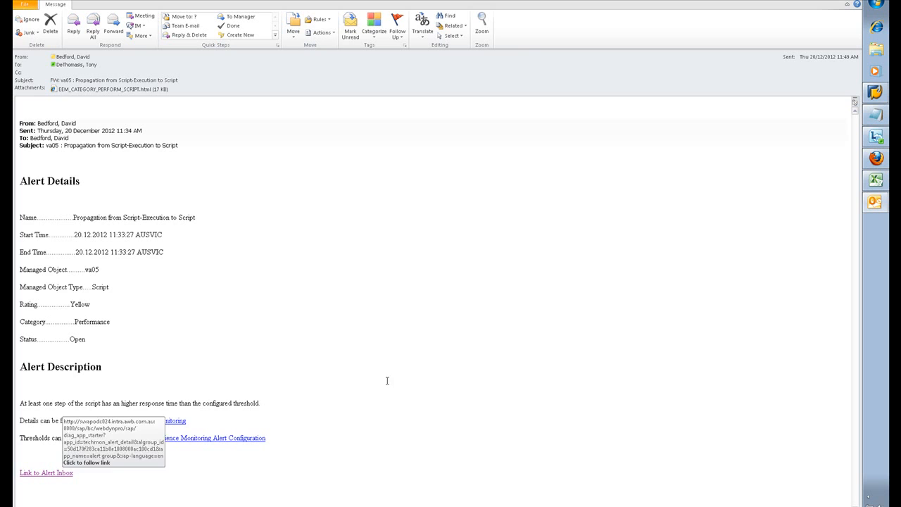
{"action": "mouse_move", "coordinate": [139, 420]}
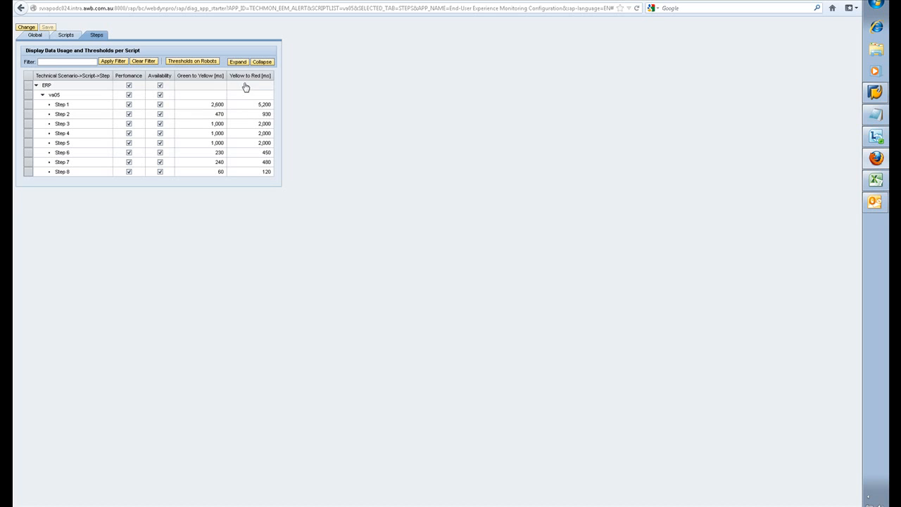
{"action": "mouse_move", "coordinate": [266, 122]}
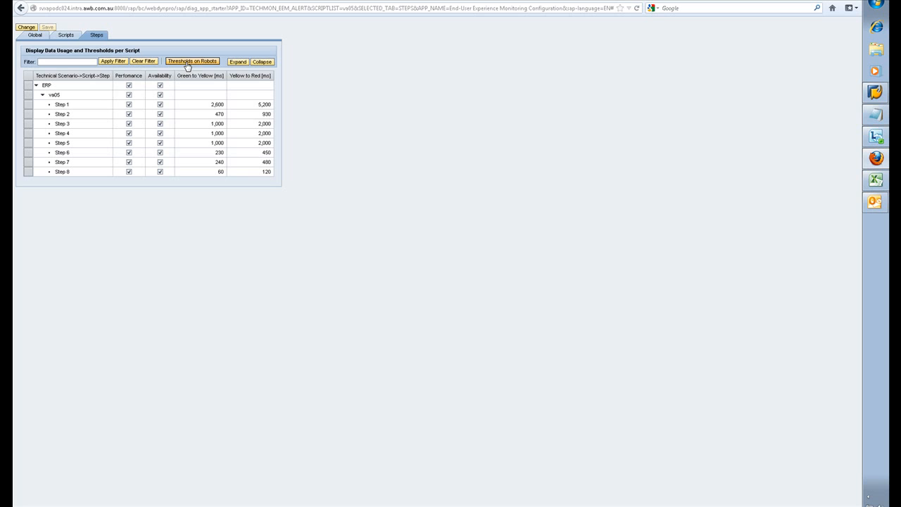
{"action": "mouse_move", "coordinate": [191, 62]}
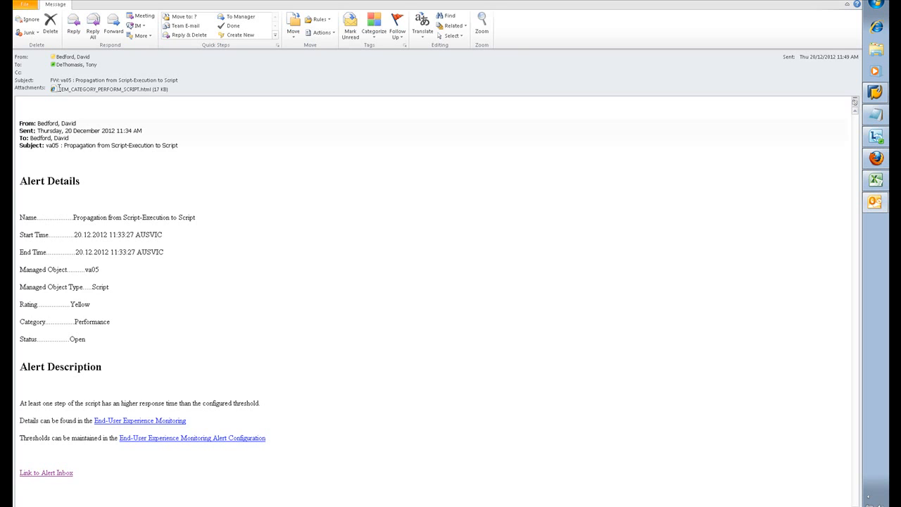
- Open the EEM_CATEGORY_PERFORM_SCRIPT.html attachment in the va05 alert email
{"action": "left_click", "coordinate": [111, 88]}
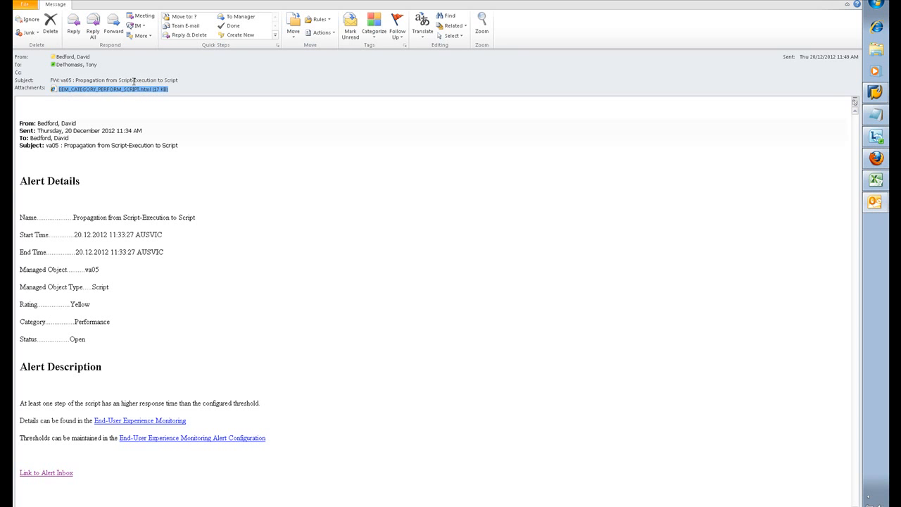
{"action": "mouse_move", "coordinate": [165, 112]}
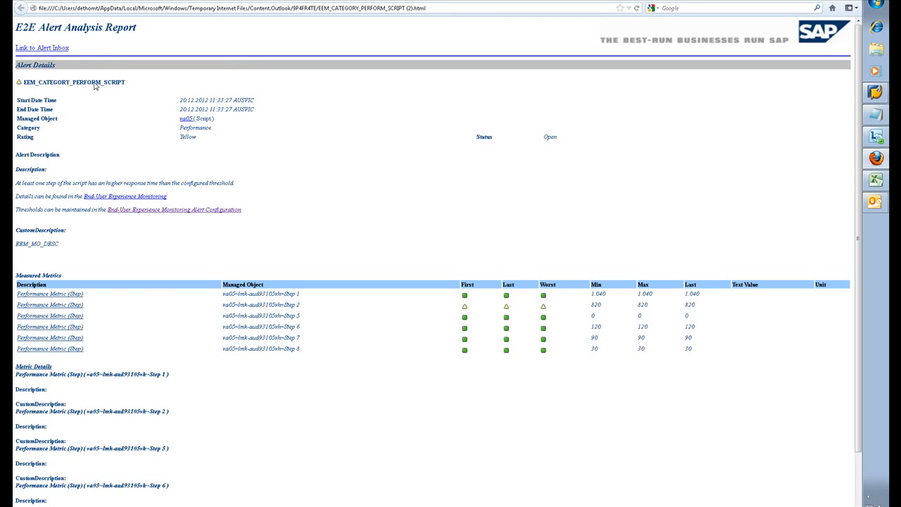
{"action": "mouse_move", "coordinate": [188, 128]}
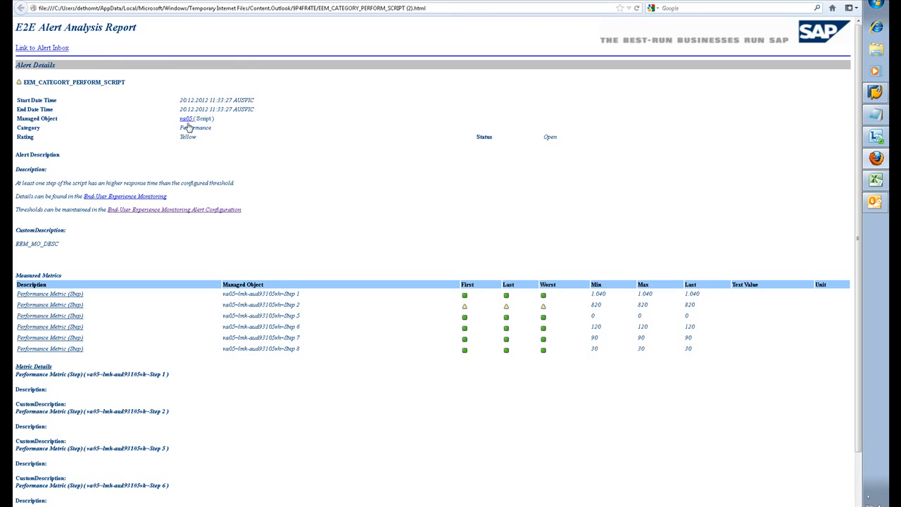
{"action": "mouse_move", "coordinate": [186, 119]}
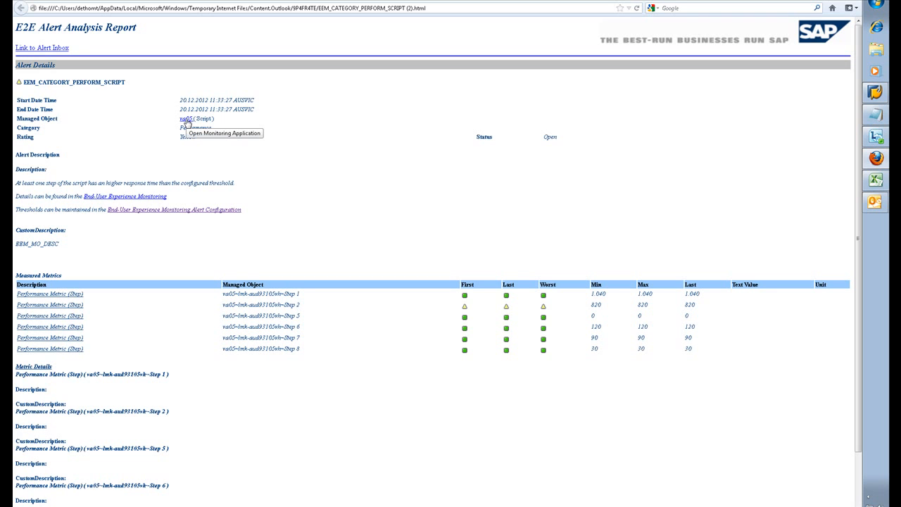
{"action": "mouse_move", "coordinate": [182, 221]}
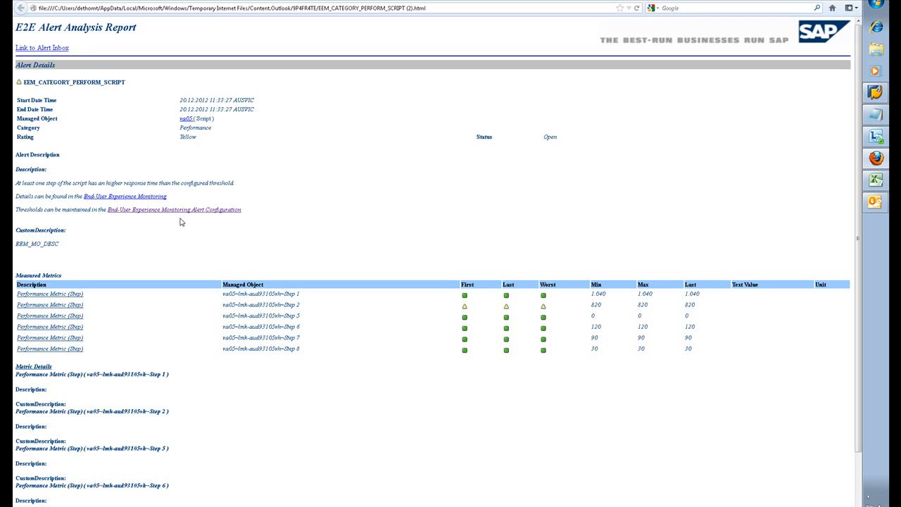
{"action": "mouse_move", "coordinate": [153, 214]}
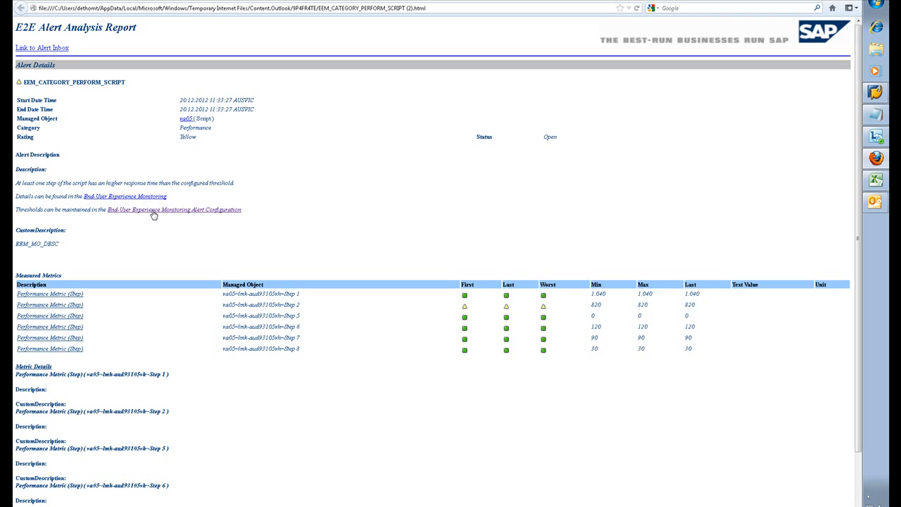
{"action": "mouse_move", "coordinate": [150, 207]}
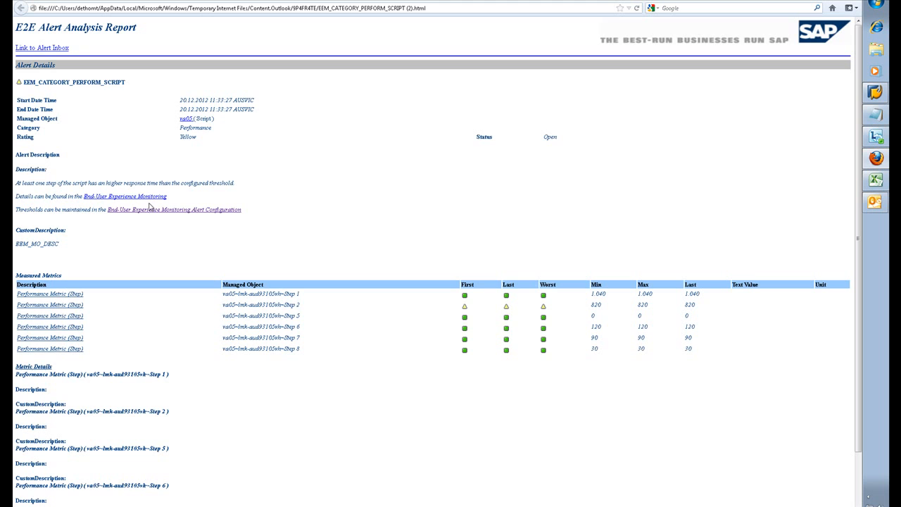
- Scroll the E2E Alert Analysis Report down through Measured Metrics and Metric Details
{"action": "scroll", "scroll_direction": "down", "scroll_amount": 3}
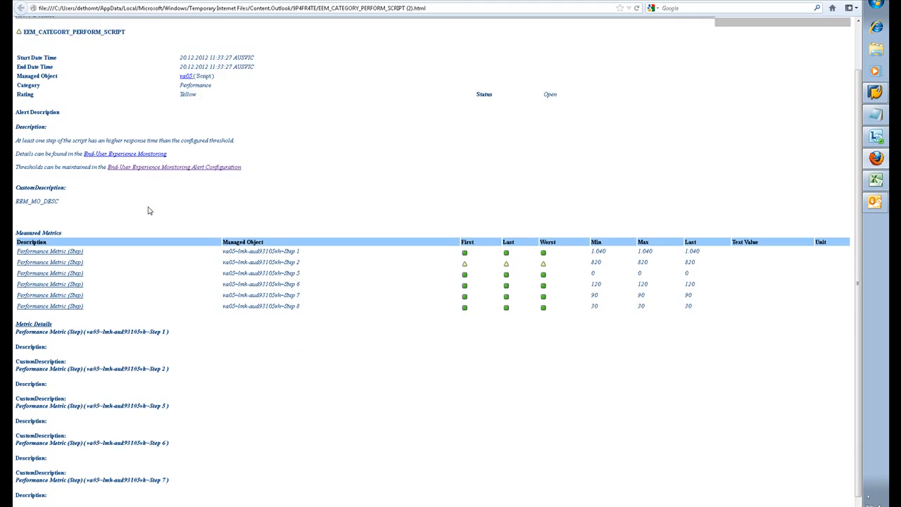
{"action": "scroll", "scroll_direction": "down", "scroll_amount": 3}
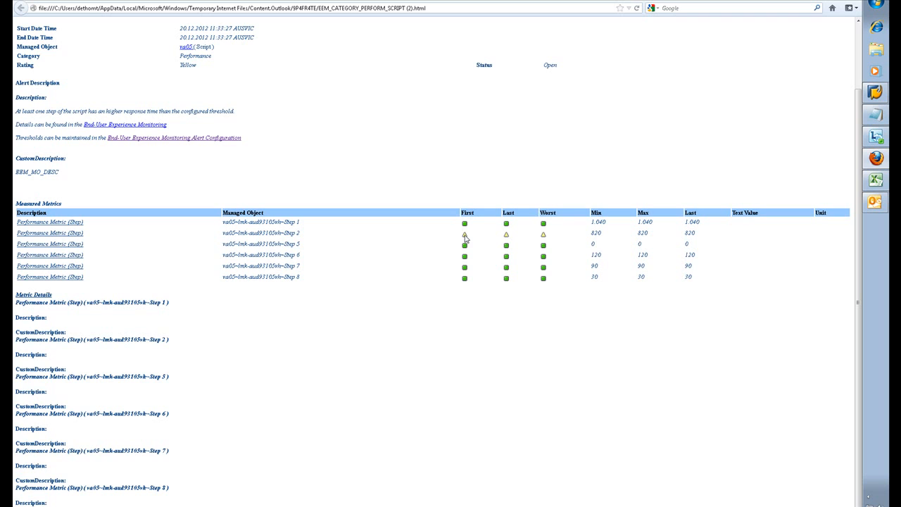
{"action": "mouse_move", "coordinate": [506, 242]}
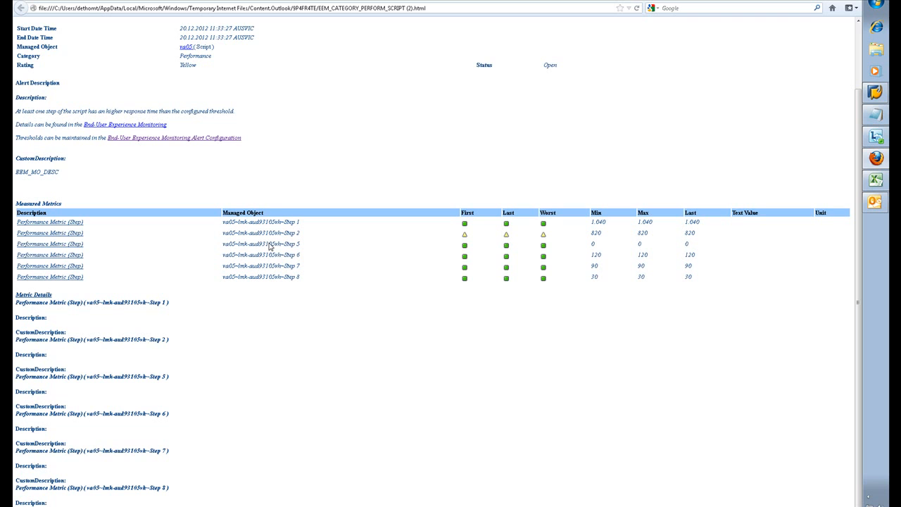
{"action": "mouse_move", "coordinate": [50, 238]}
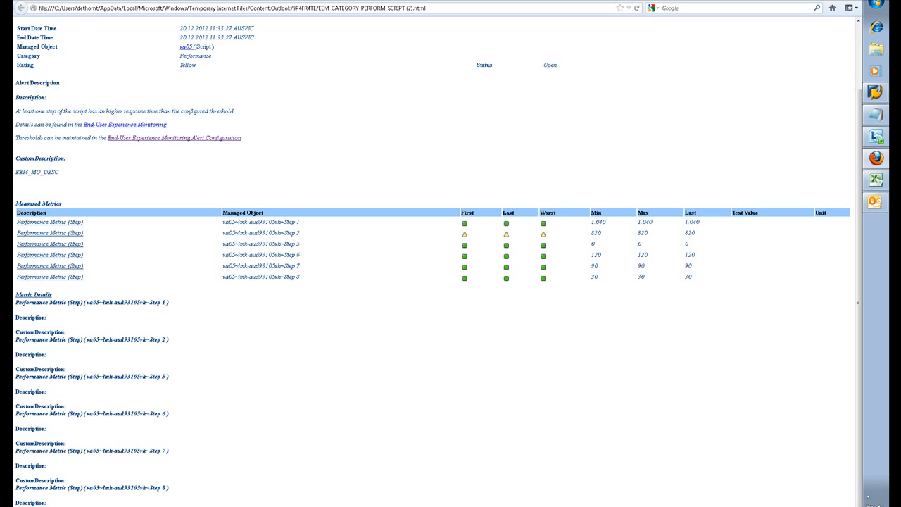
{"action": "mouse_move", "coordinate": [69, 426]}
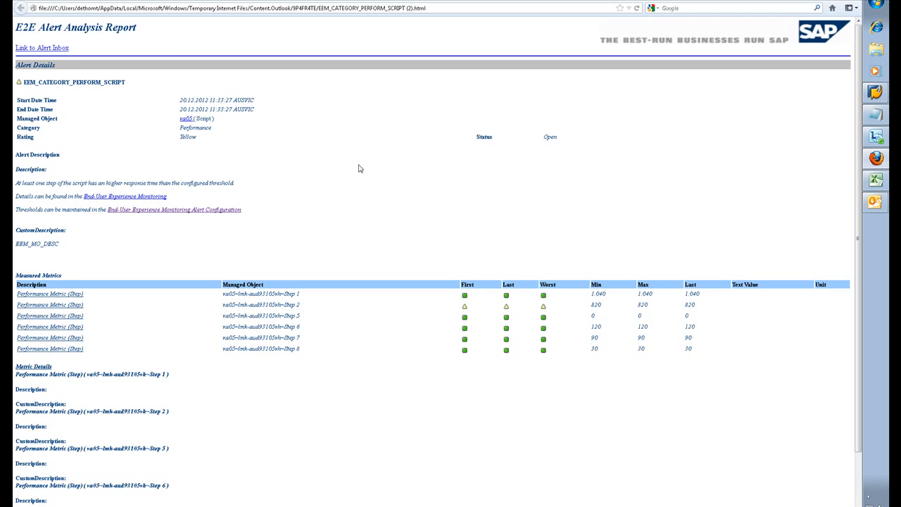
{"action": "mouse_move", "coordinate": [364, 156]}
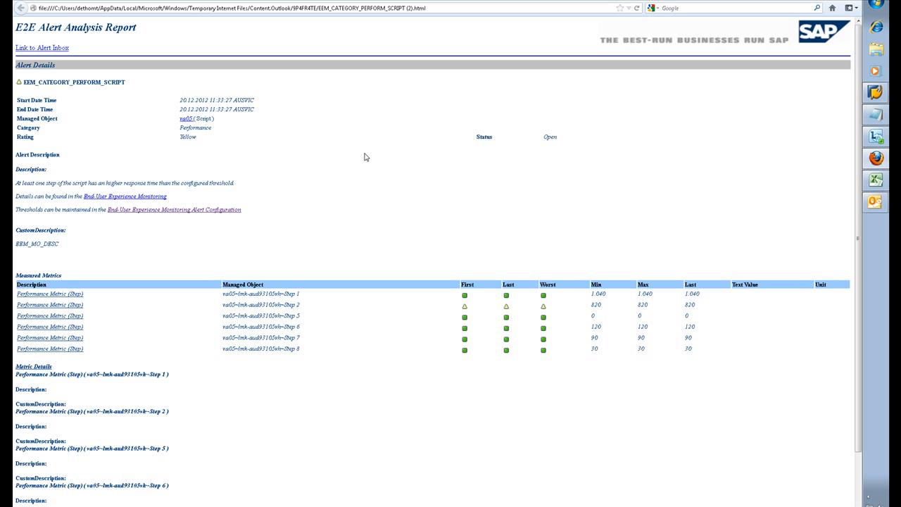
{"action": "mouse_move", "coordinate": [365, 151]}
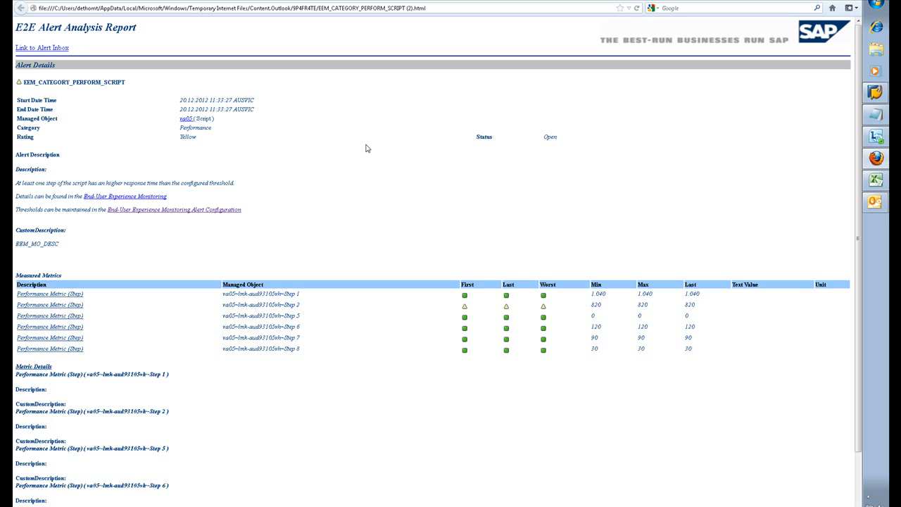
{"action": "mouse_move", "coordinate": [552, 143]}
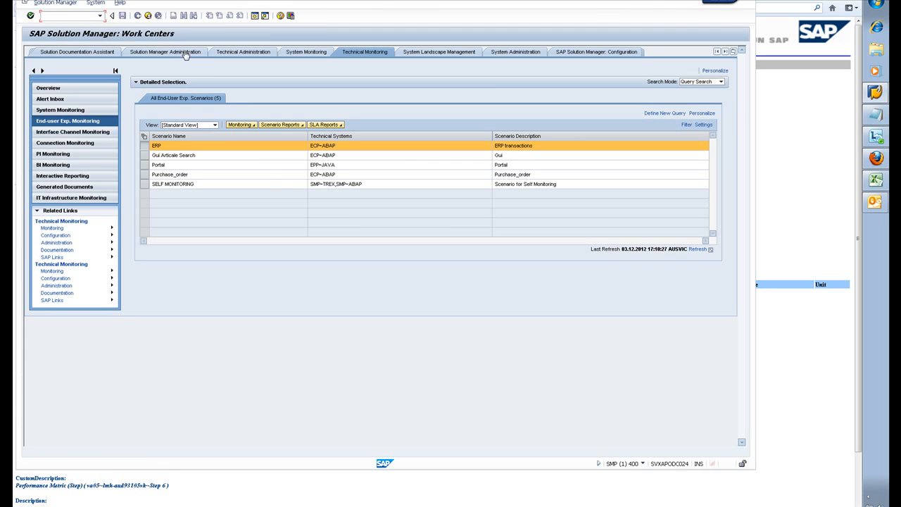
{"action": "mouse_move", "coordinate": [99, 132]}
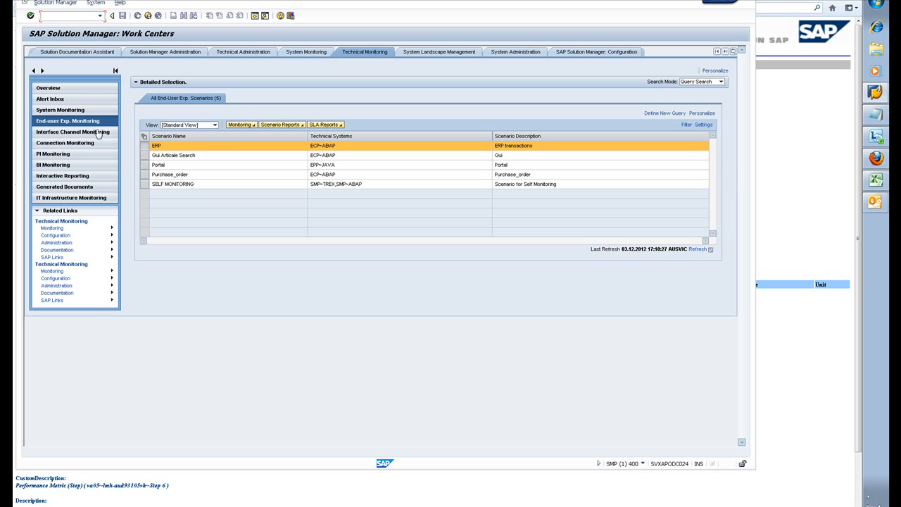